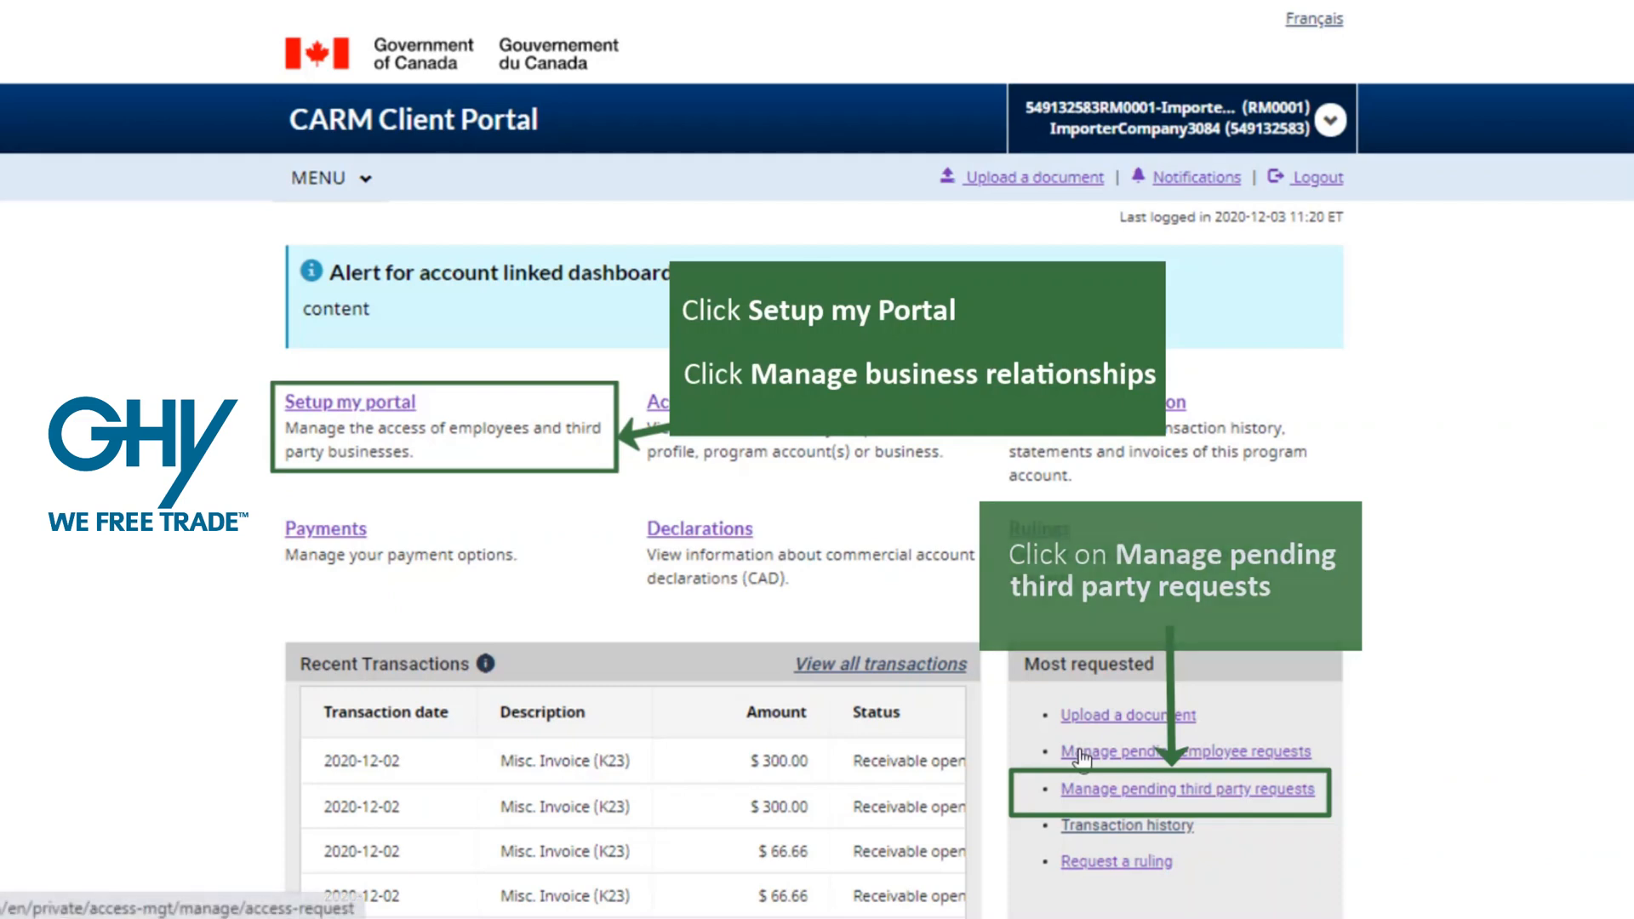
- Start approving ImporterCompany1755's pending third-party access request from its details page
left_click(1190, 790)
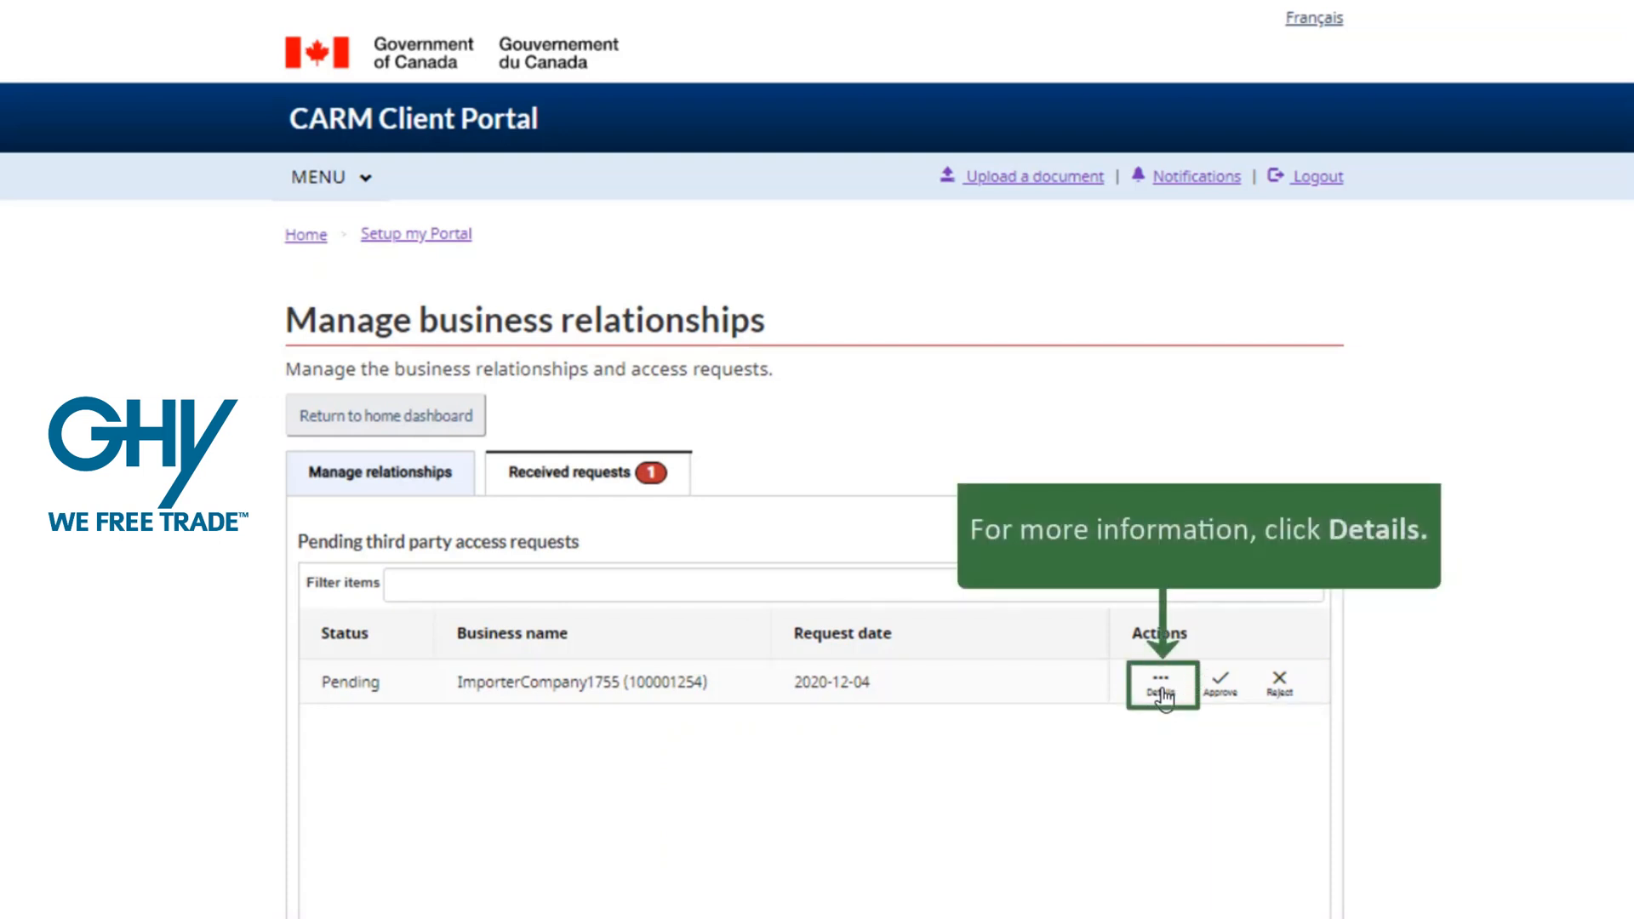
left_click(1165, 684)
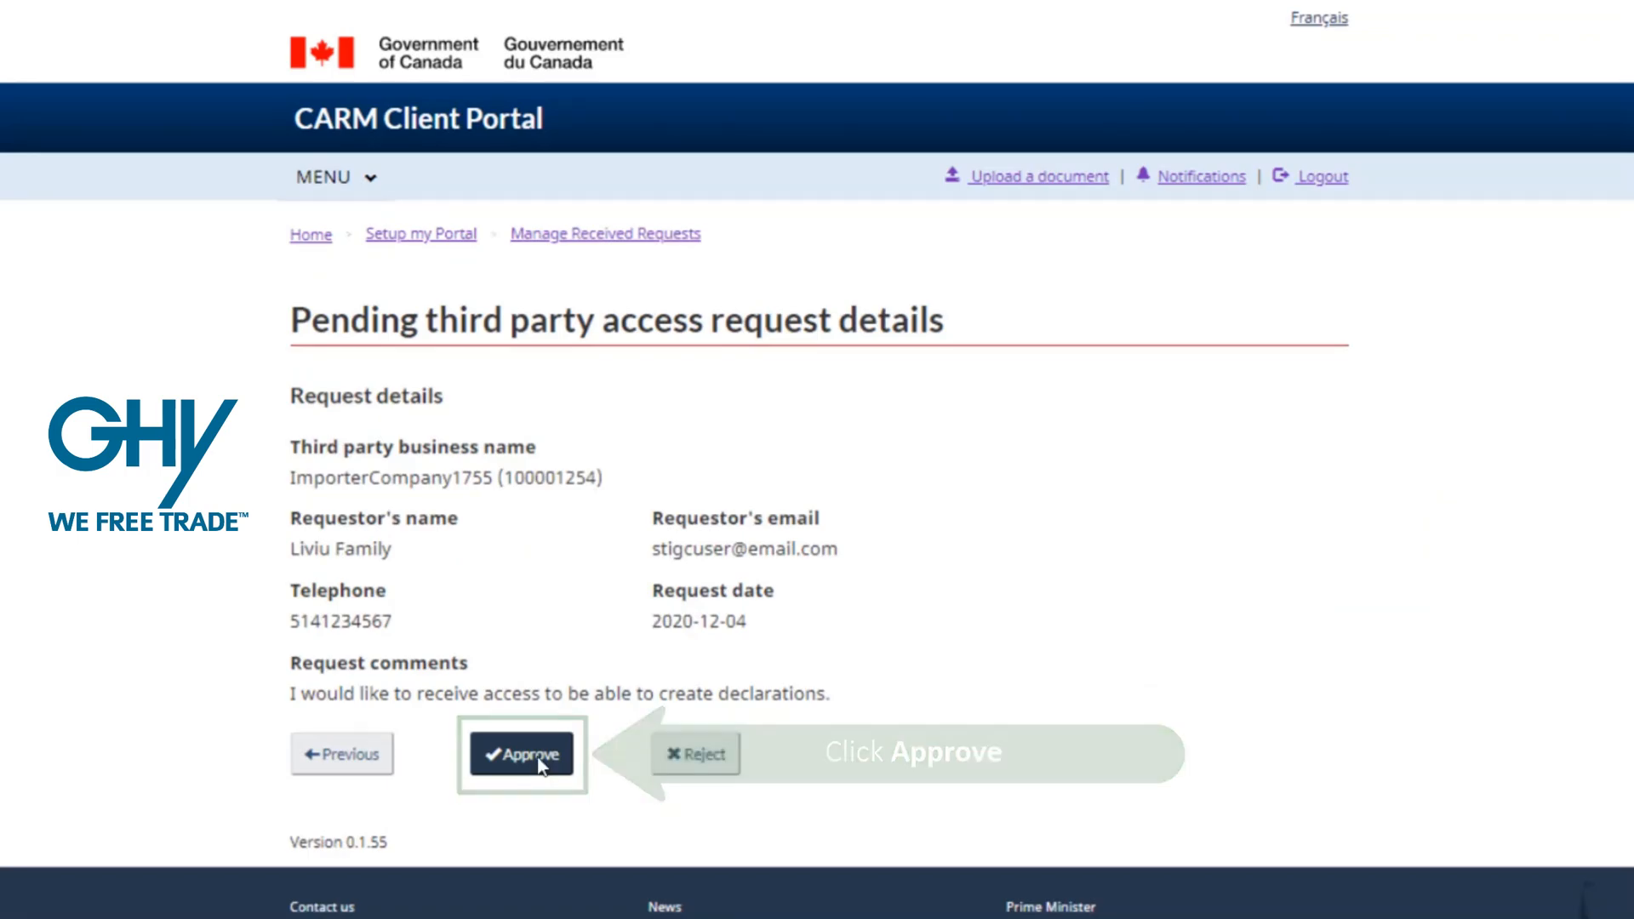
left_click(522, 754)
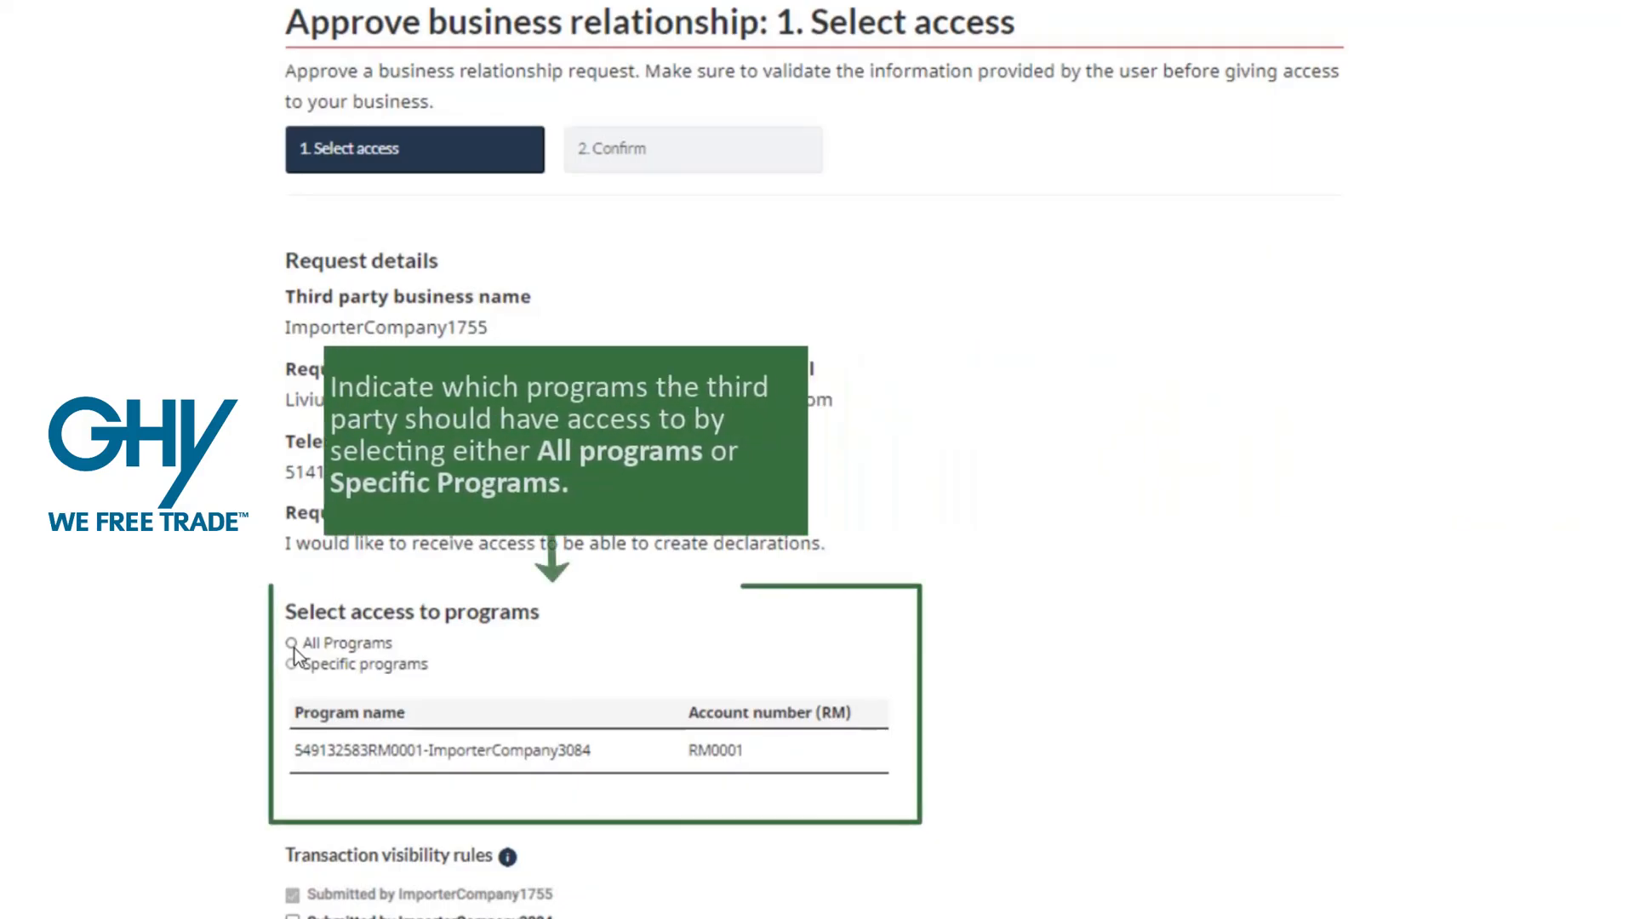
- Grant All Programs access with the Business management access type
left_click(290, 643)
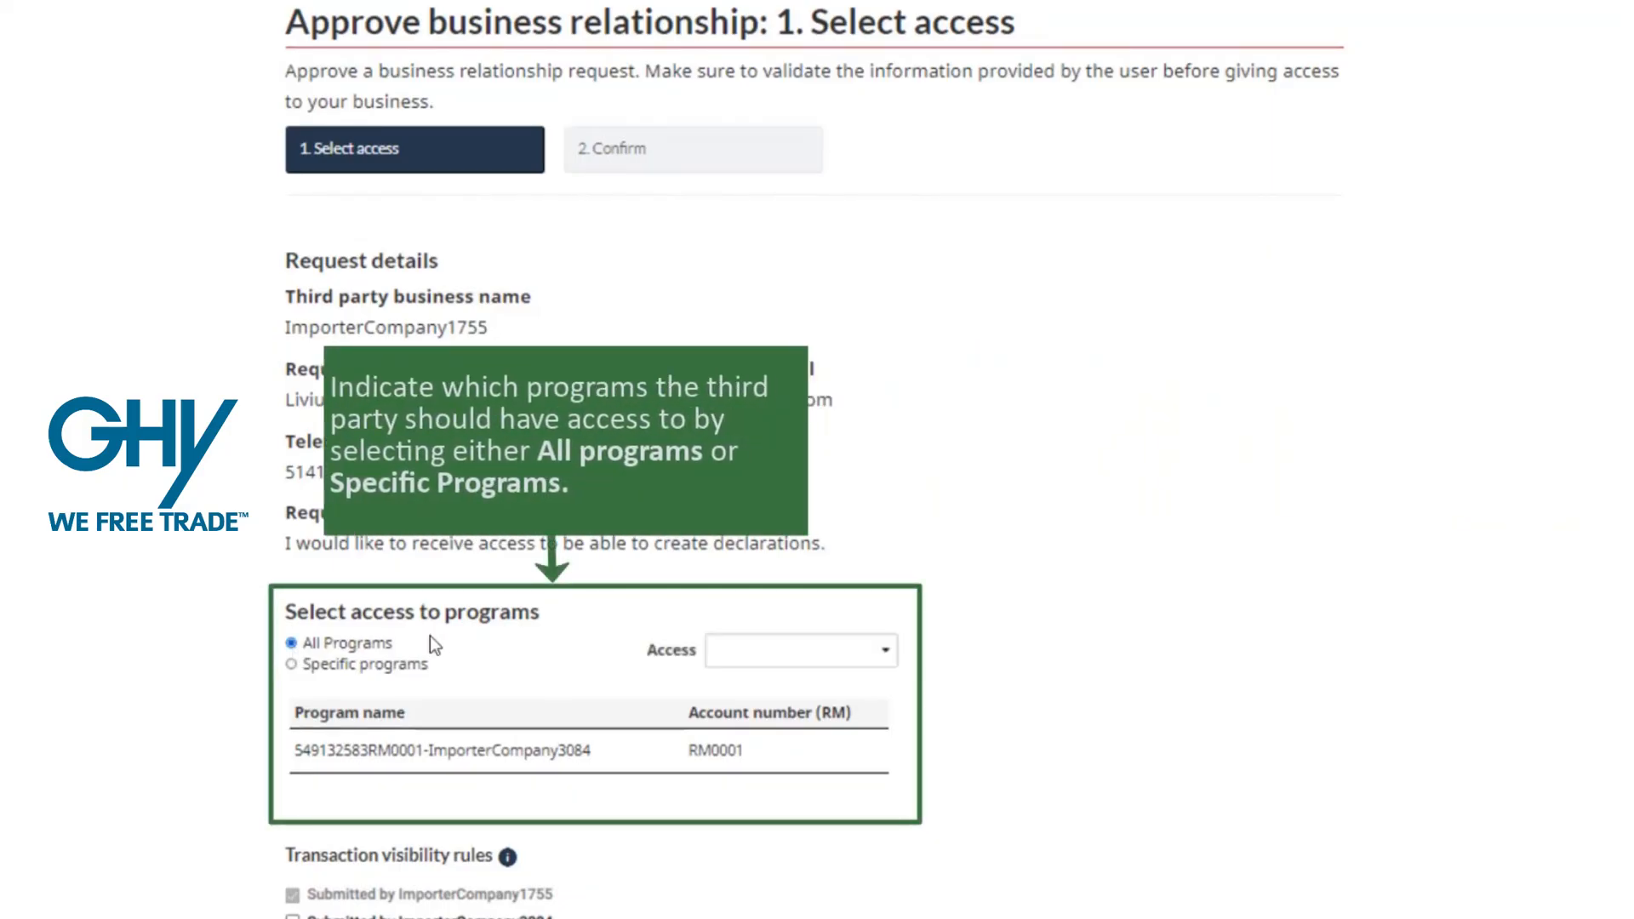
mouse_move(892, 656)
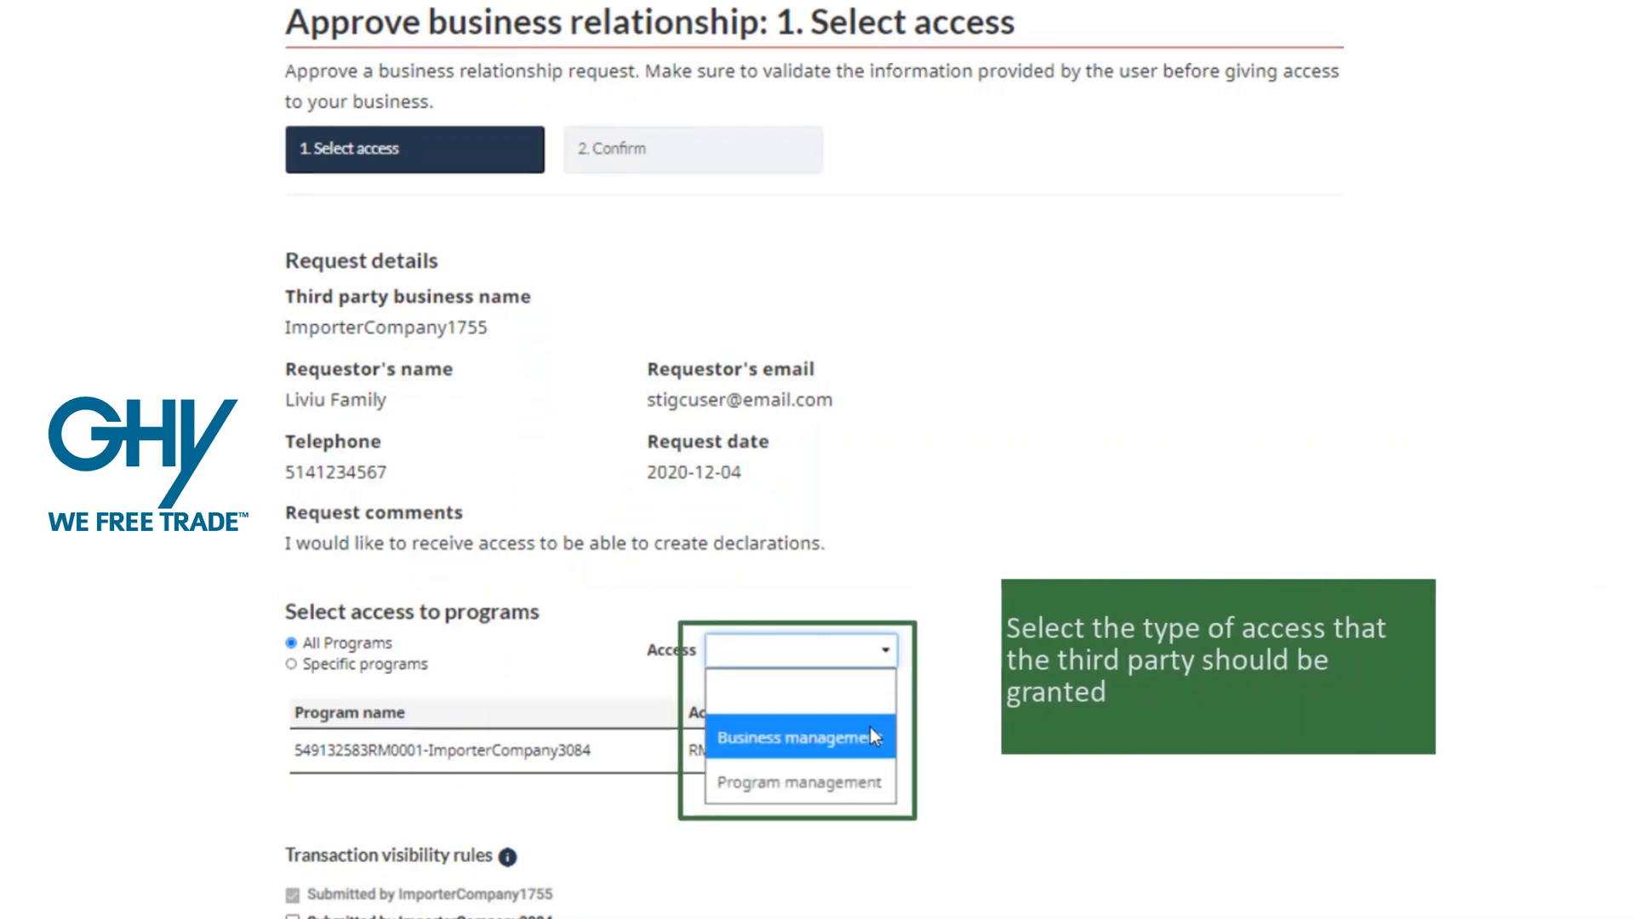
left_click(797, 737)
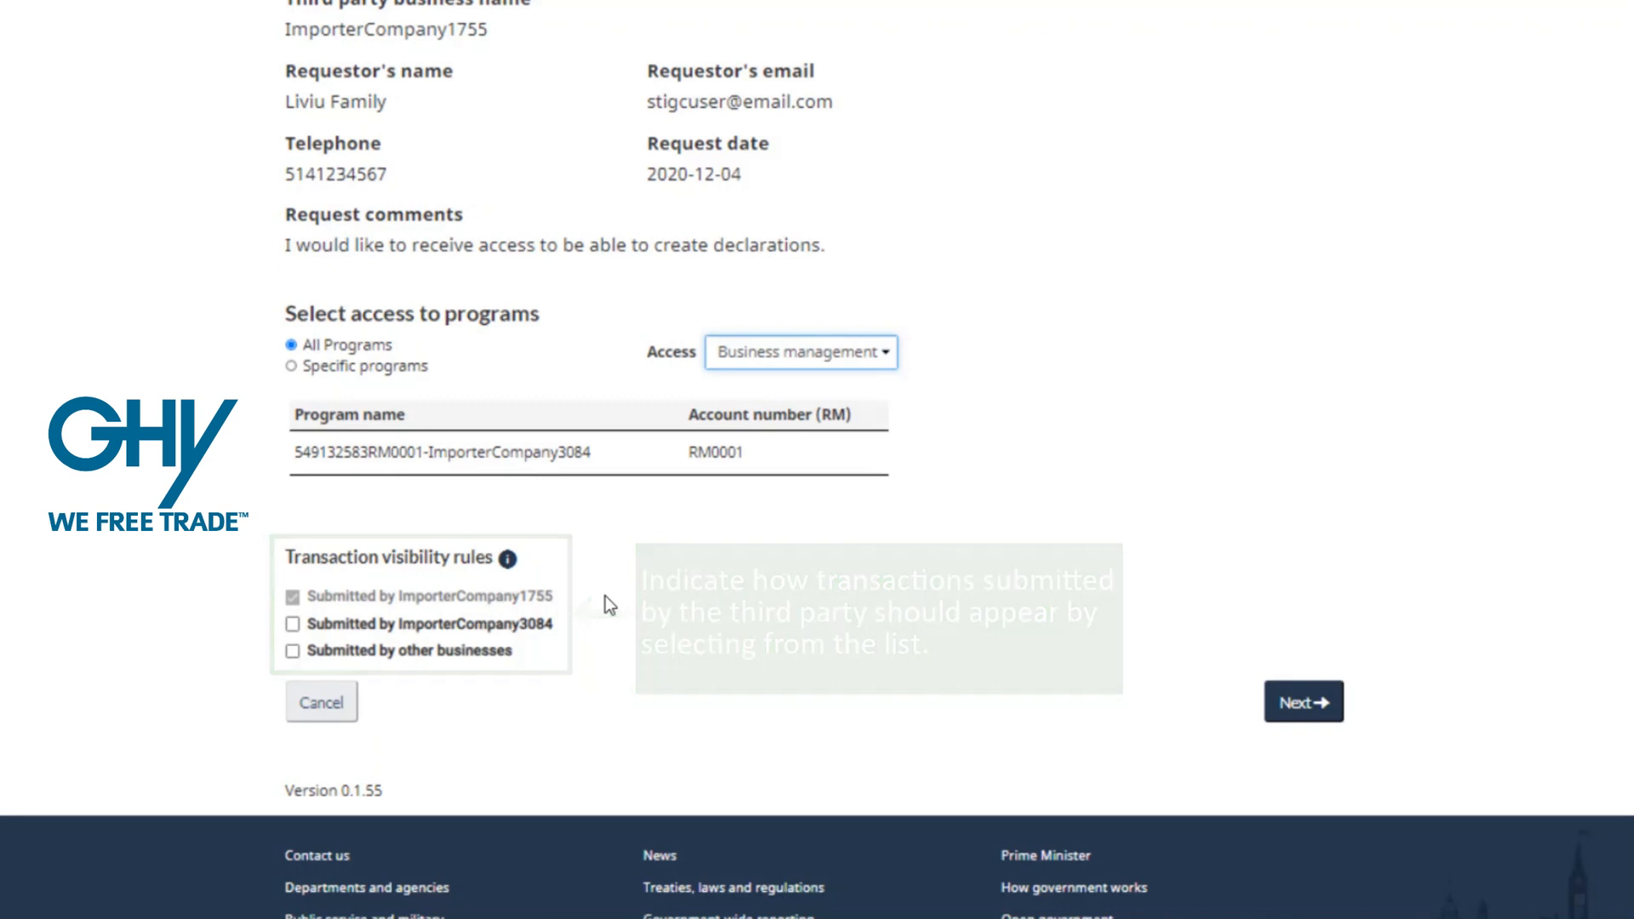
mouse_move(1273, 715)
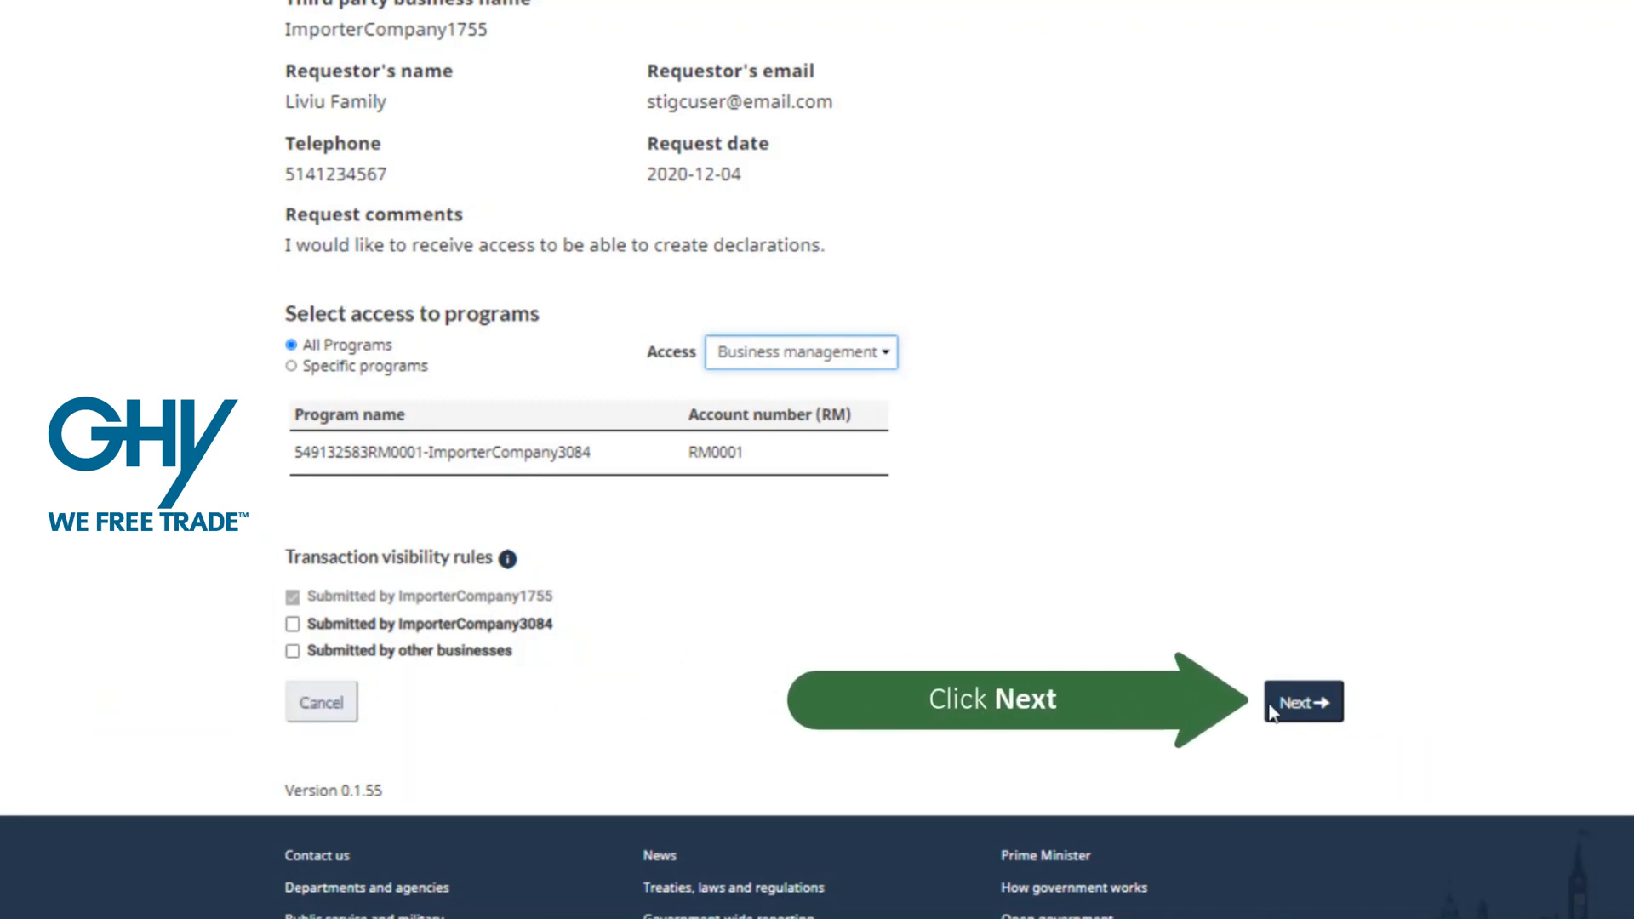
- Review the access preview and approve the Business management relationship with ImporterCompany1755
left_click(1303, 701)
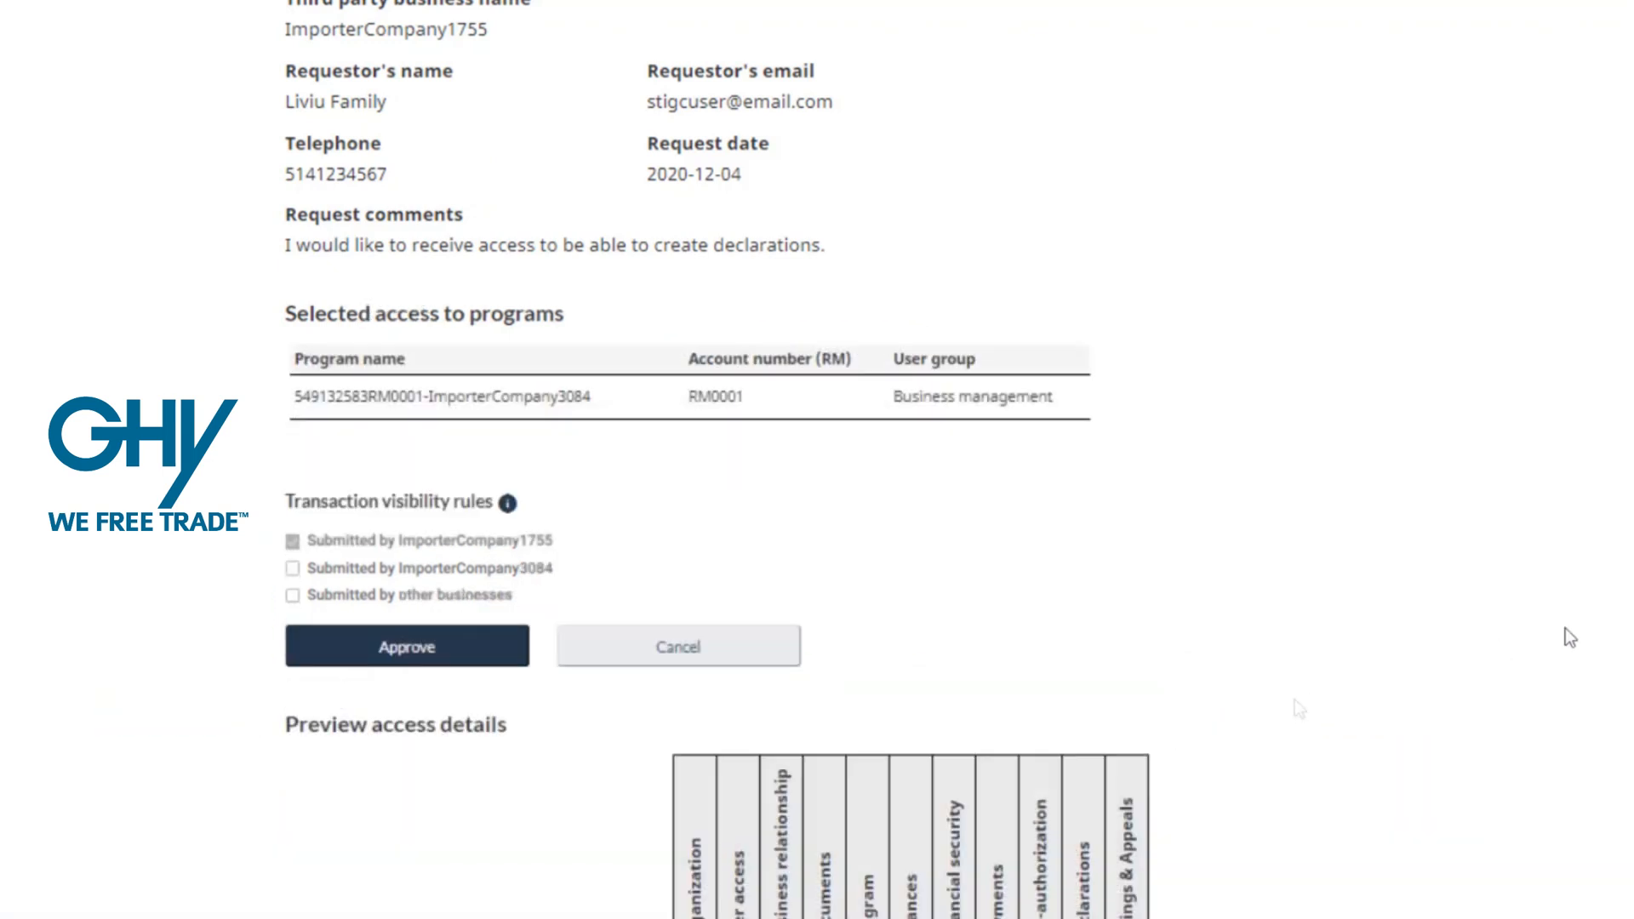
scroll("down", 3)
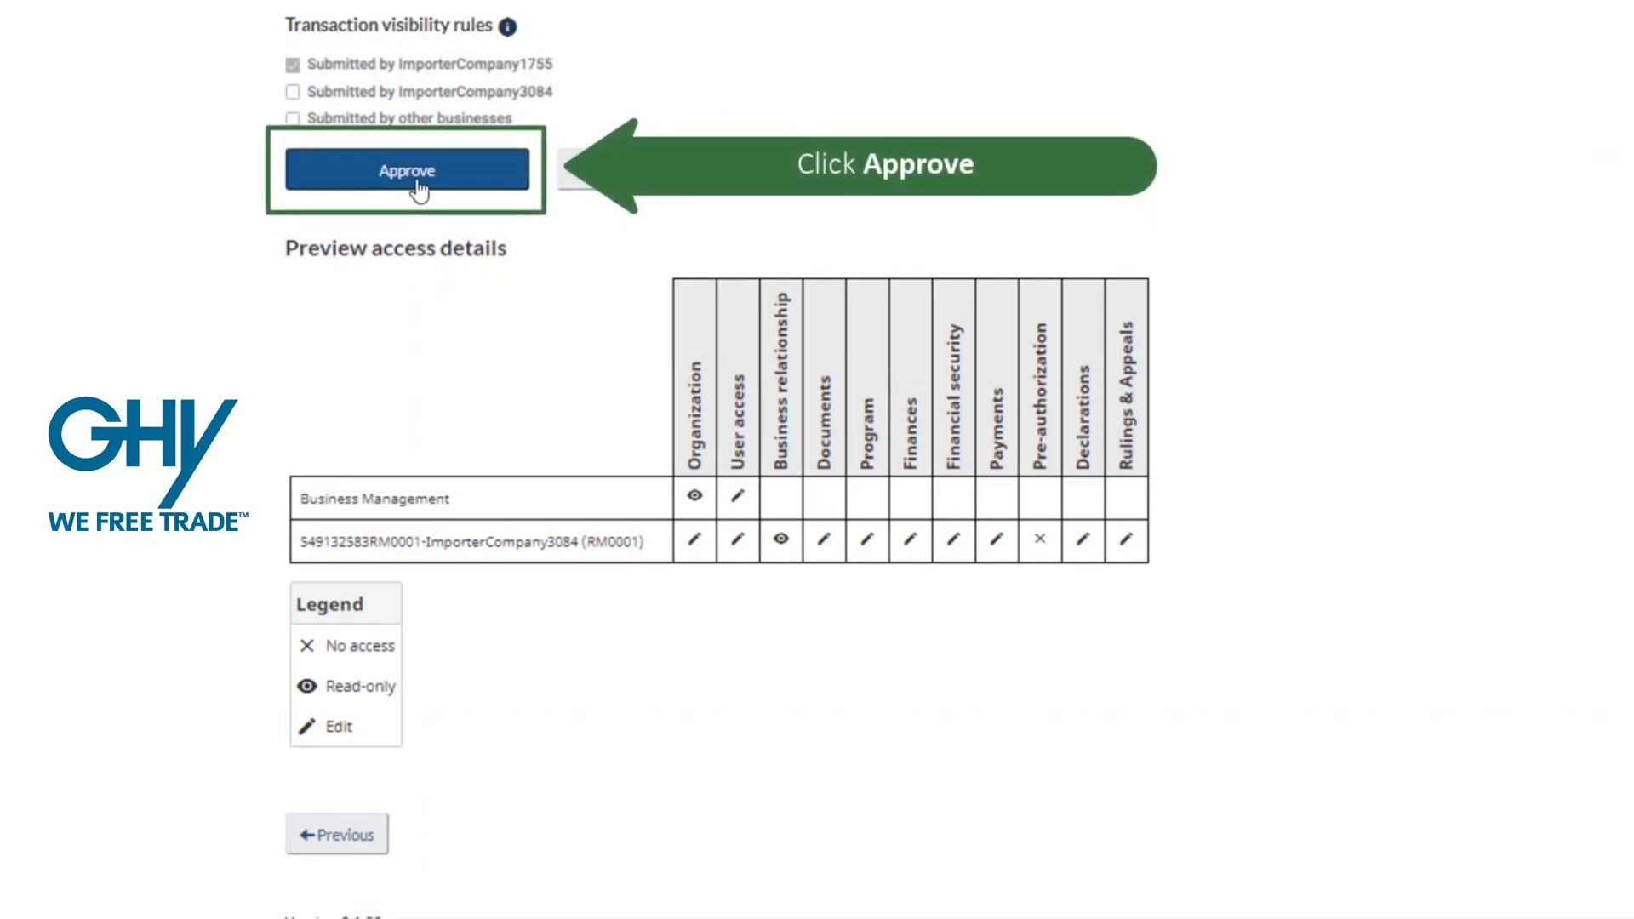
left_click(407, 170)
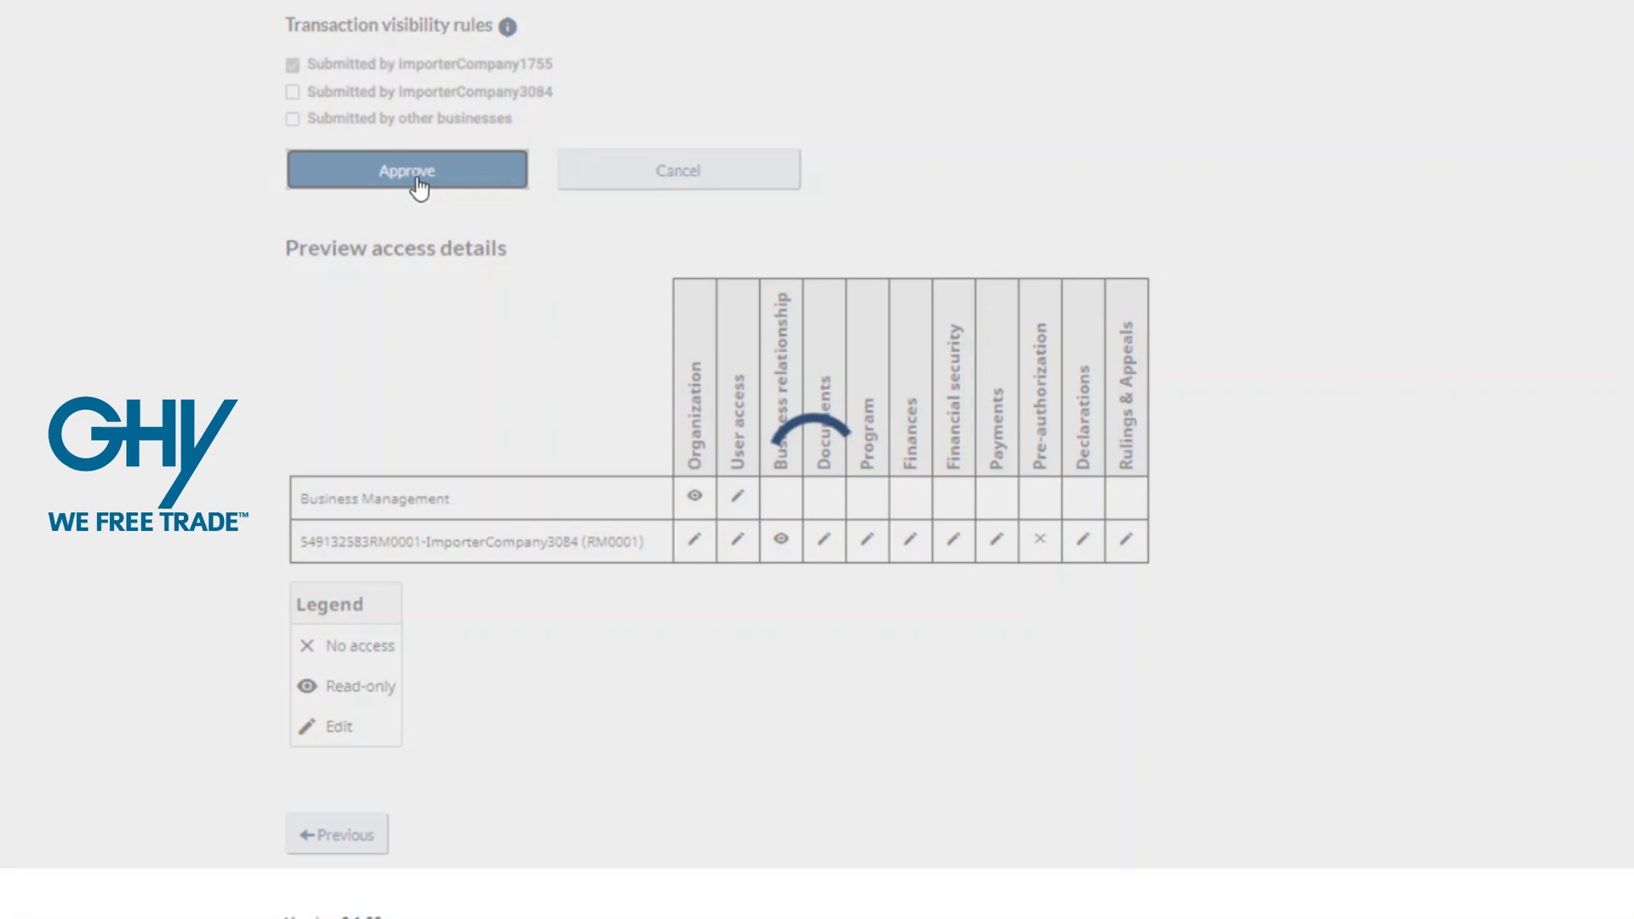
left_click(407, 169)
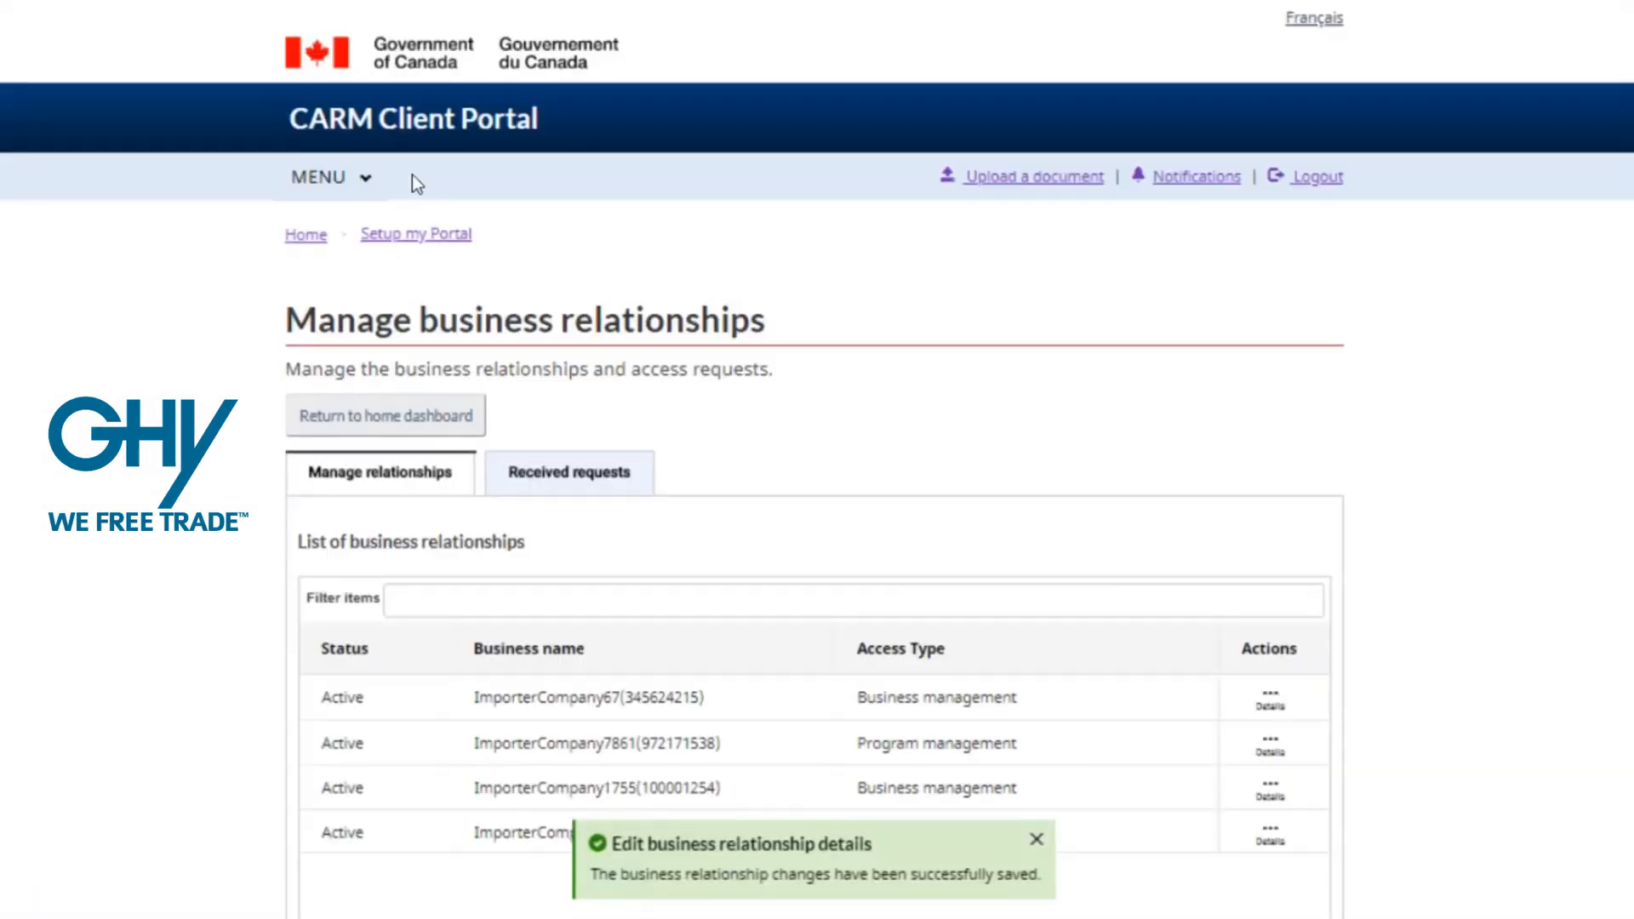